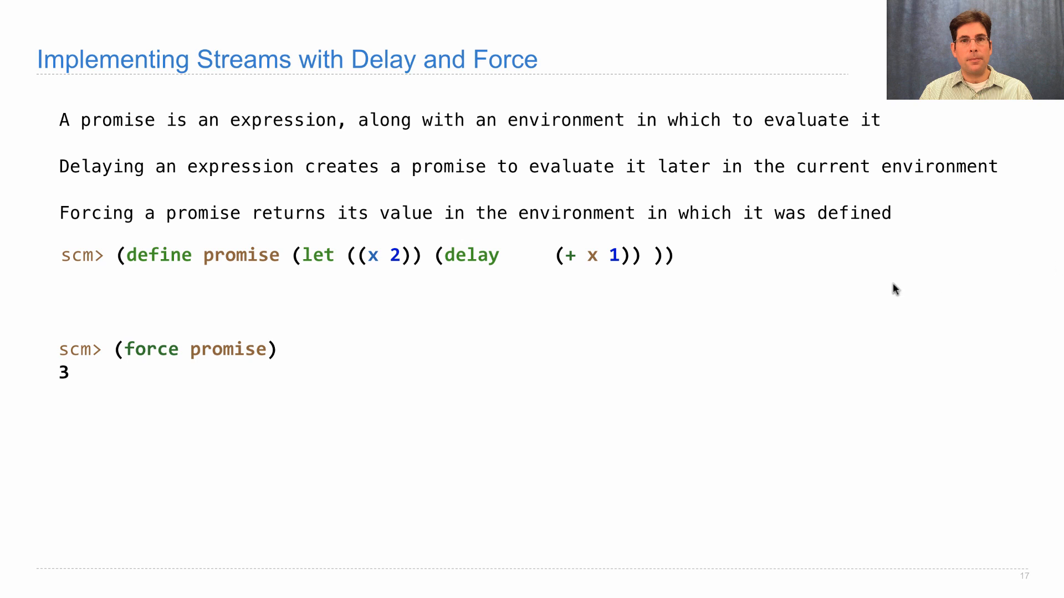
mouse_move(374, 267)
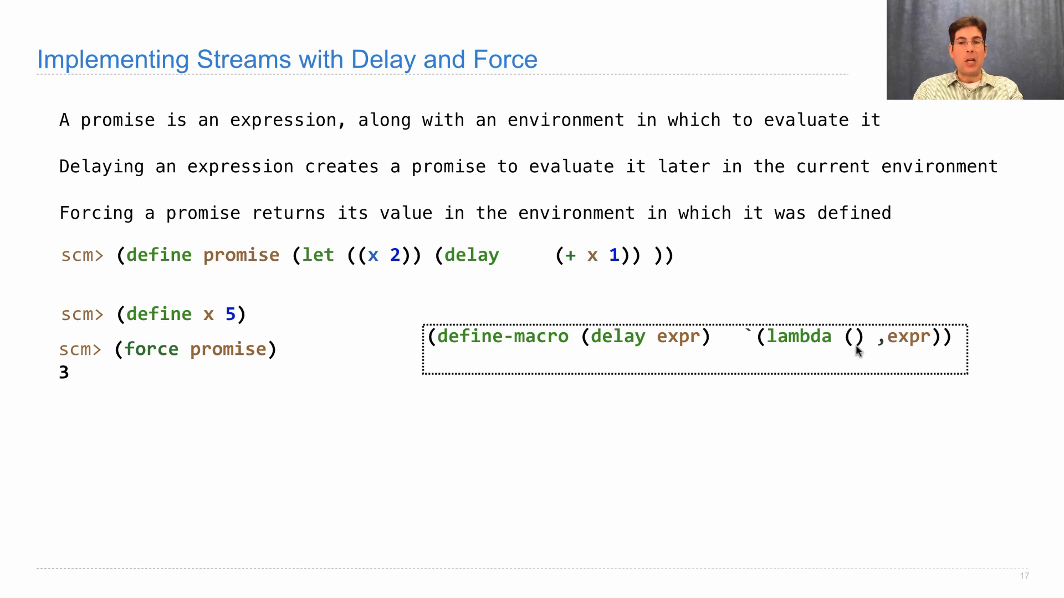
mouse_move(856, 351)
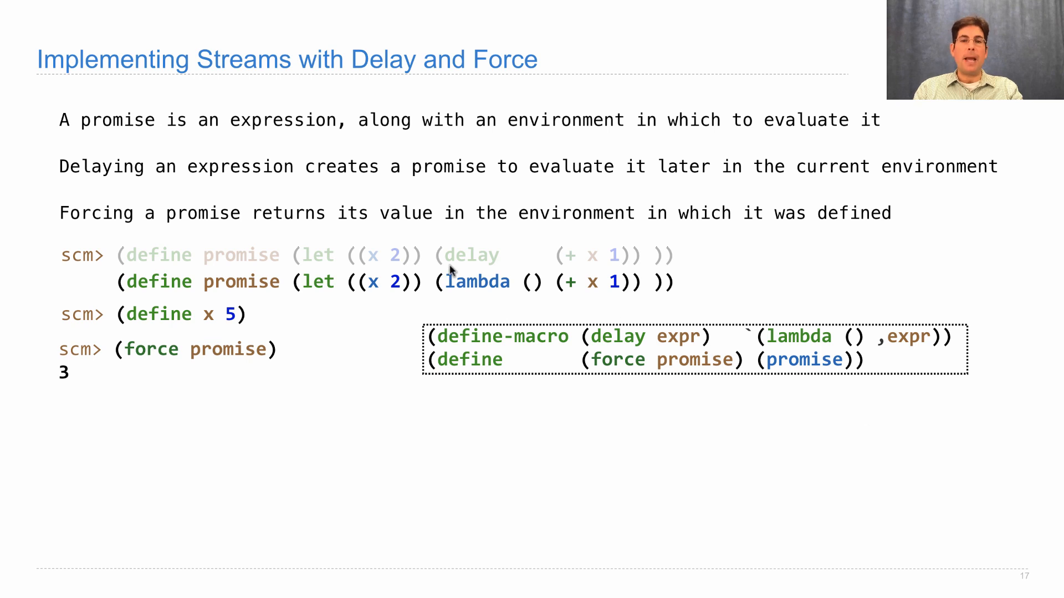
mouse_move(536, 324)
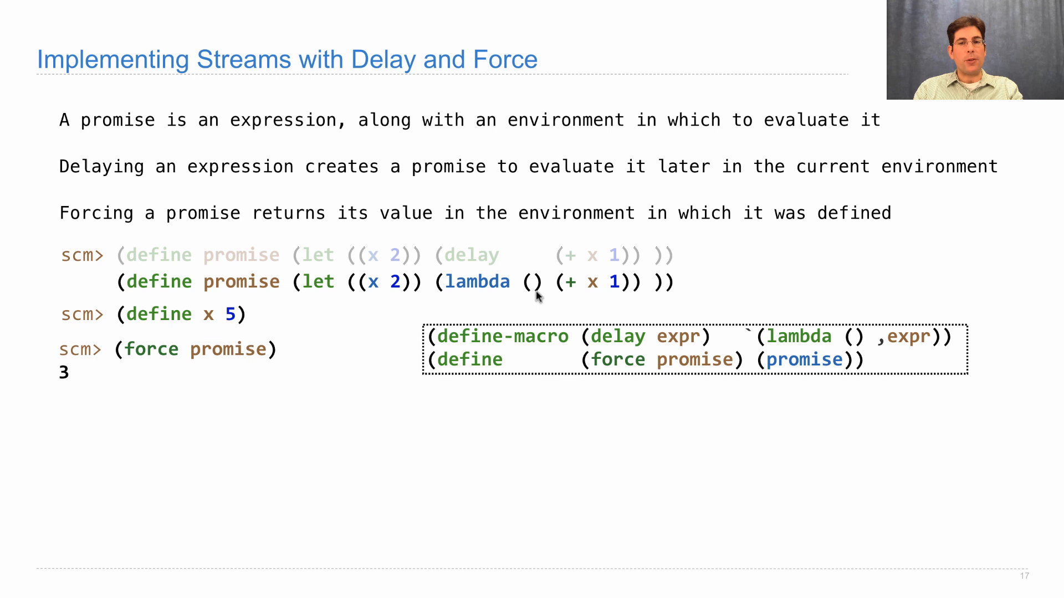
mouse_move(370, 387)
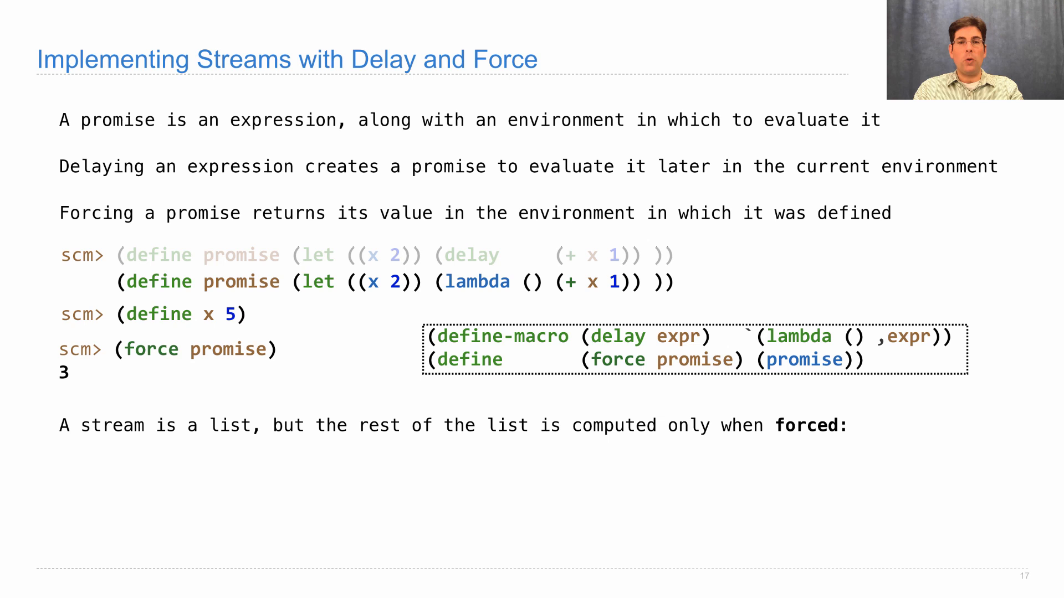
type("(define ones (cons-stream 1 ones))")
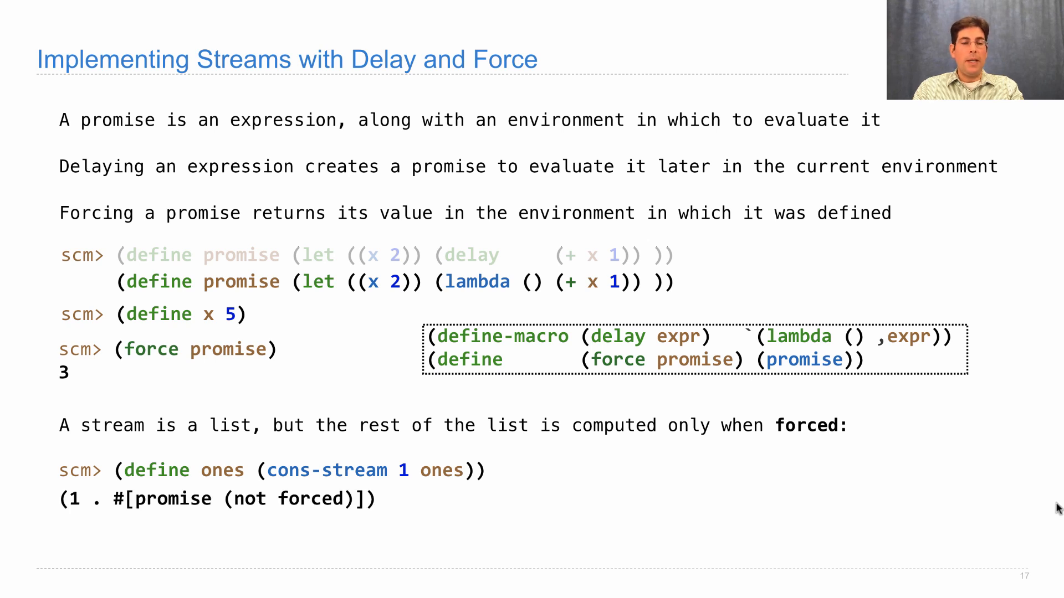
mouse_move(341, 553)
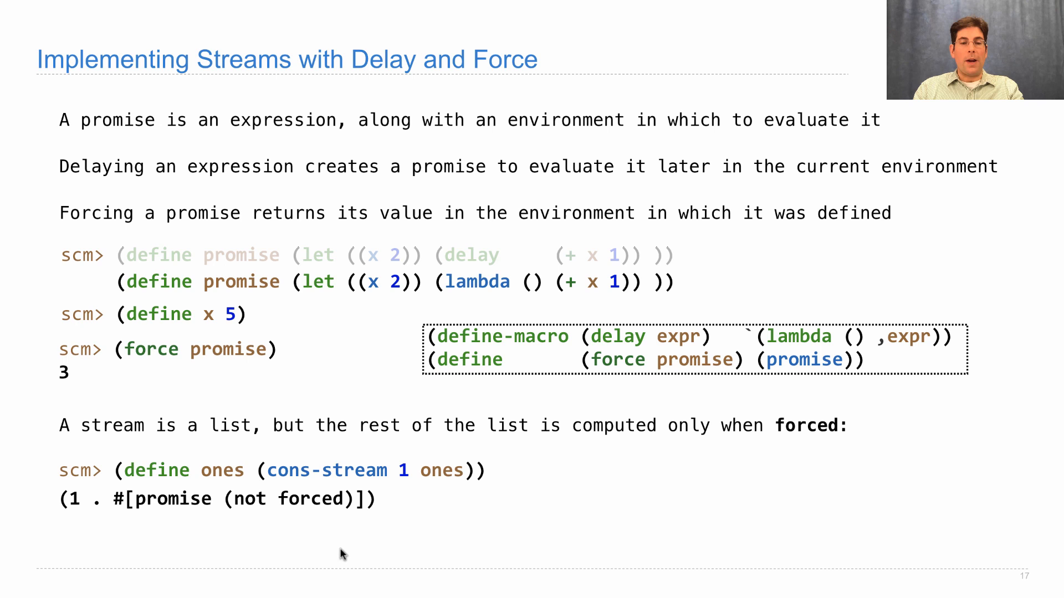
mouse_move(204, 515)
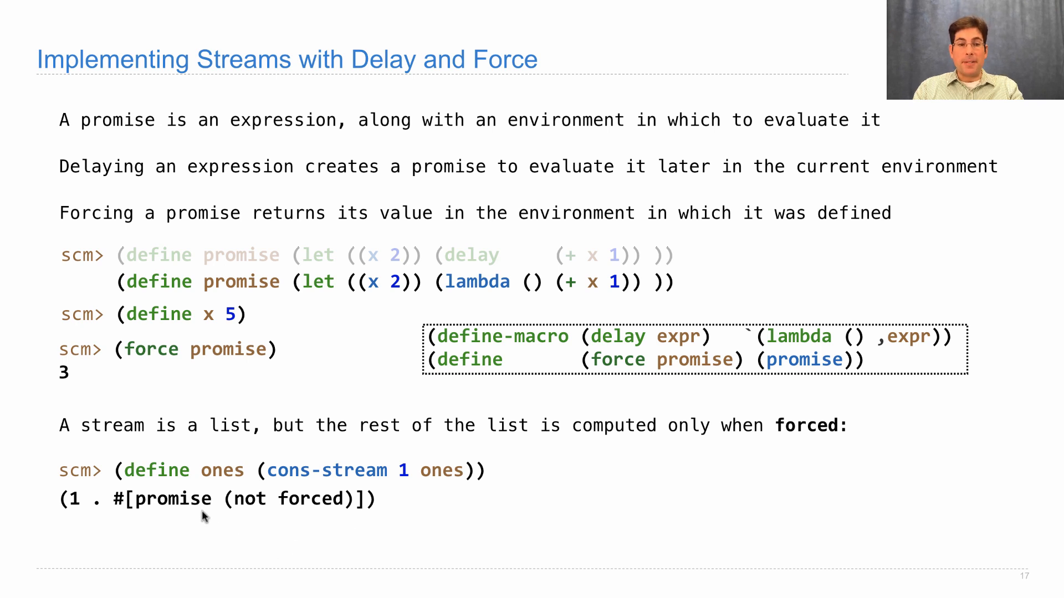
mouse_move(366, 512)
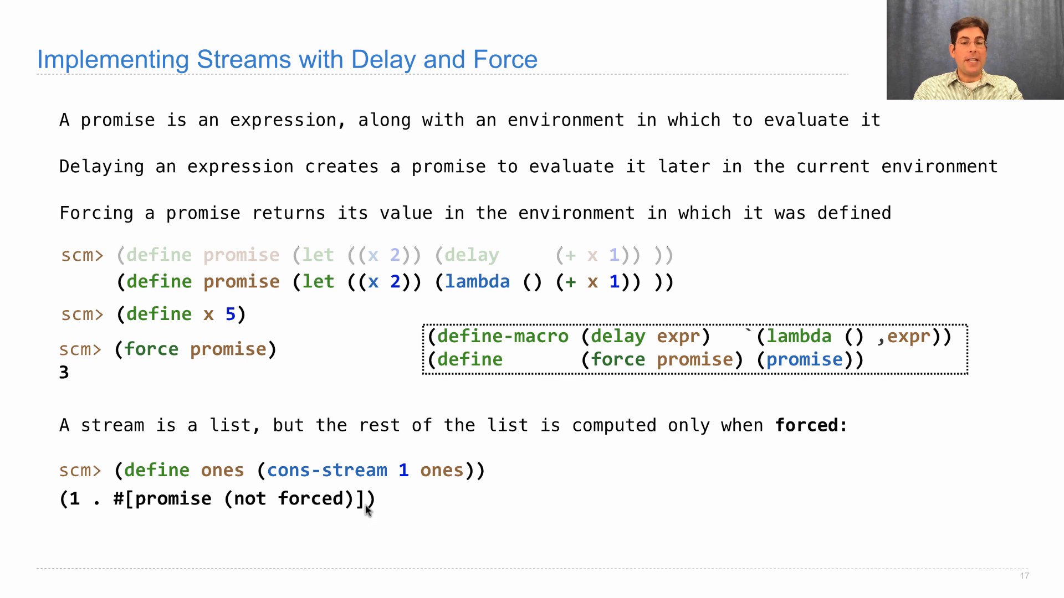
mouse_move(425, 482)
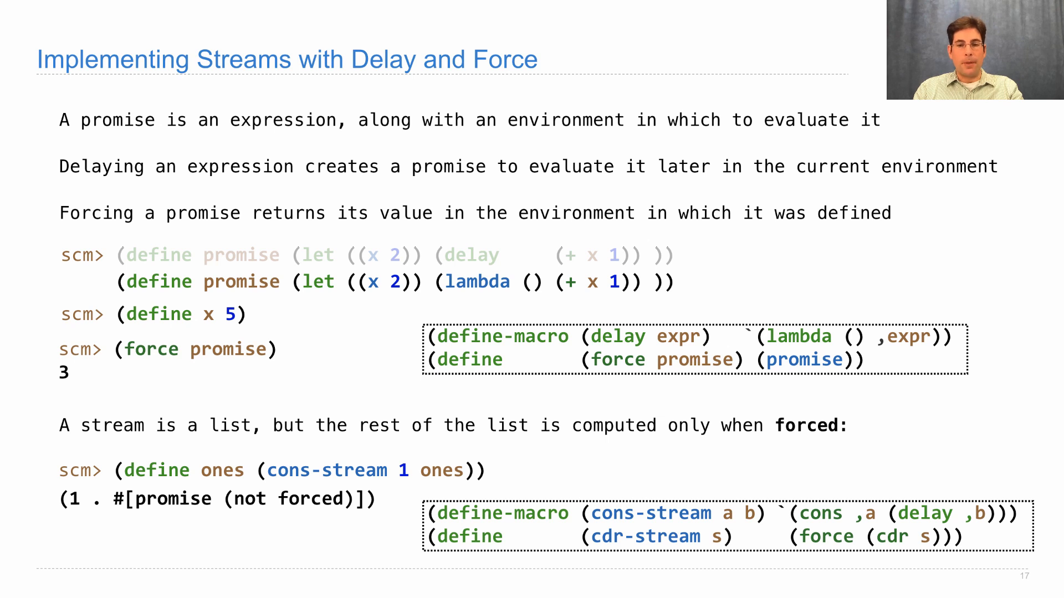
mouse_move(745, 508)
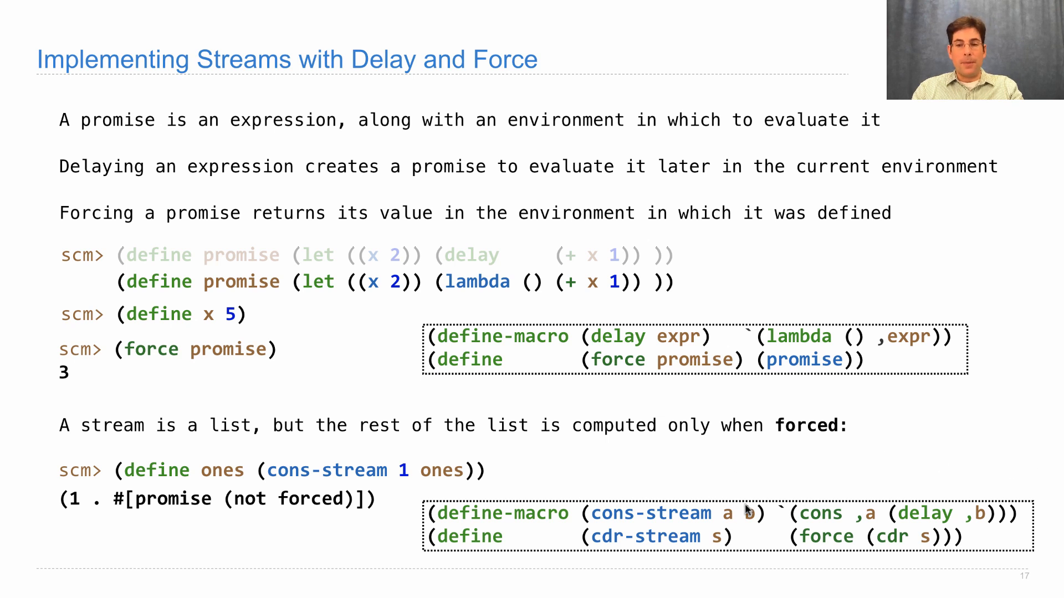
mouse_move(912, 521)
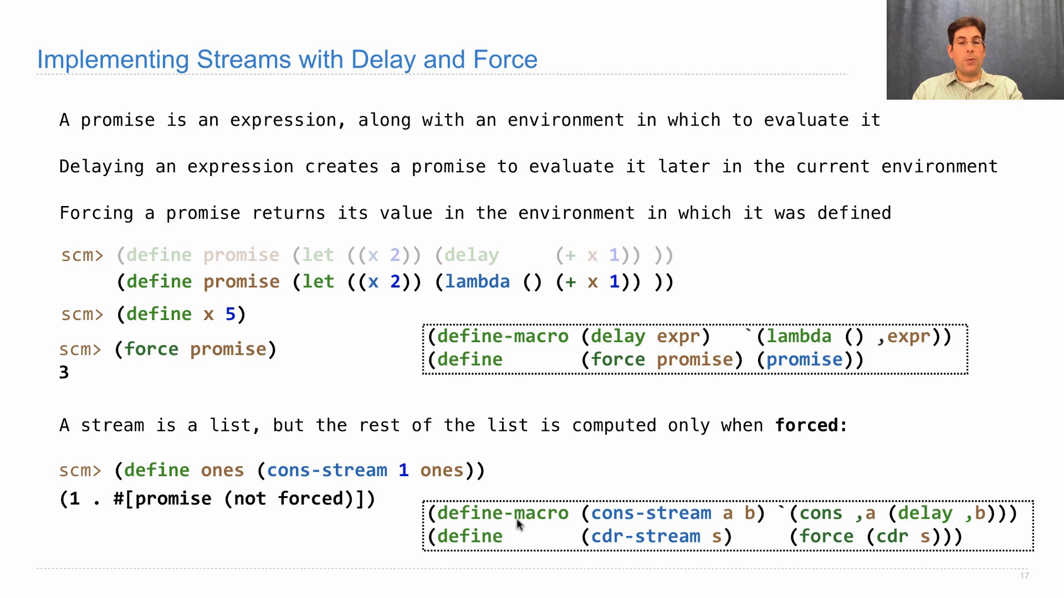
mouse_move(432, 485)
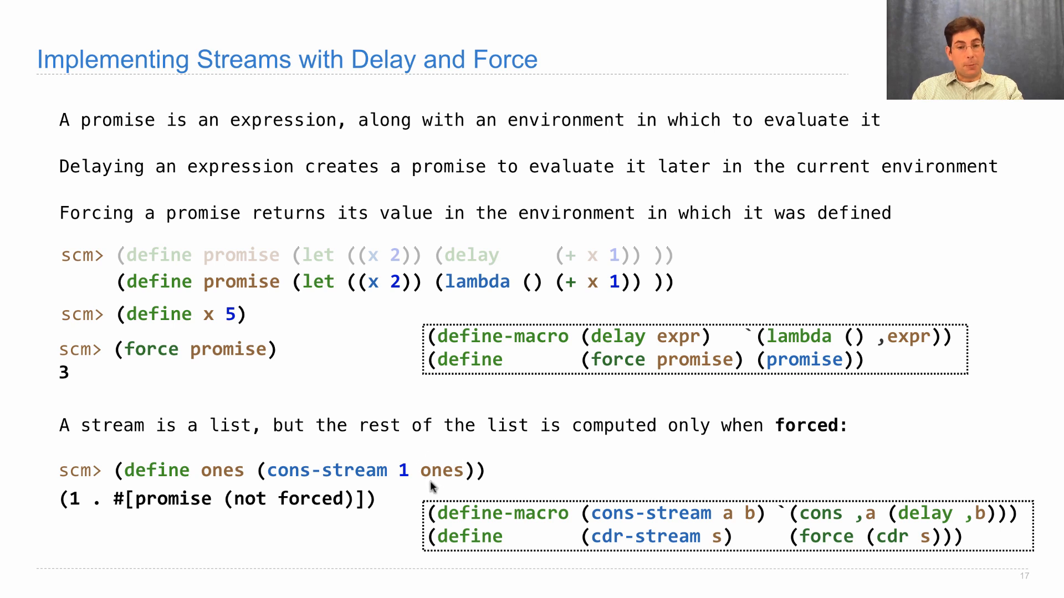
mouse_move(302, 488)
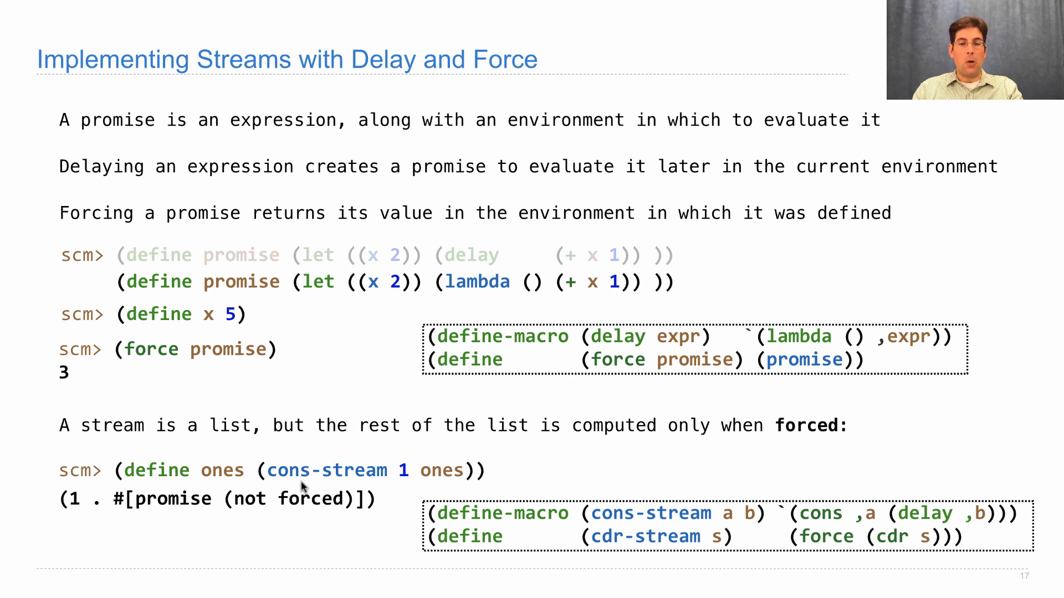
mouse_move(338, 484)
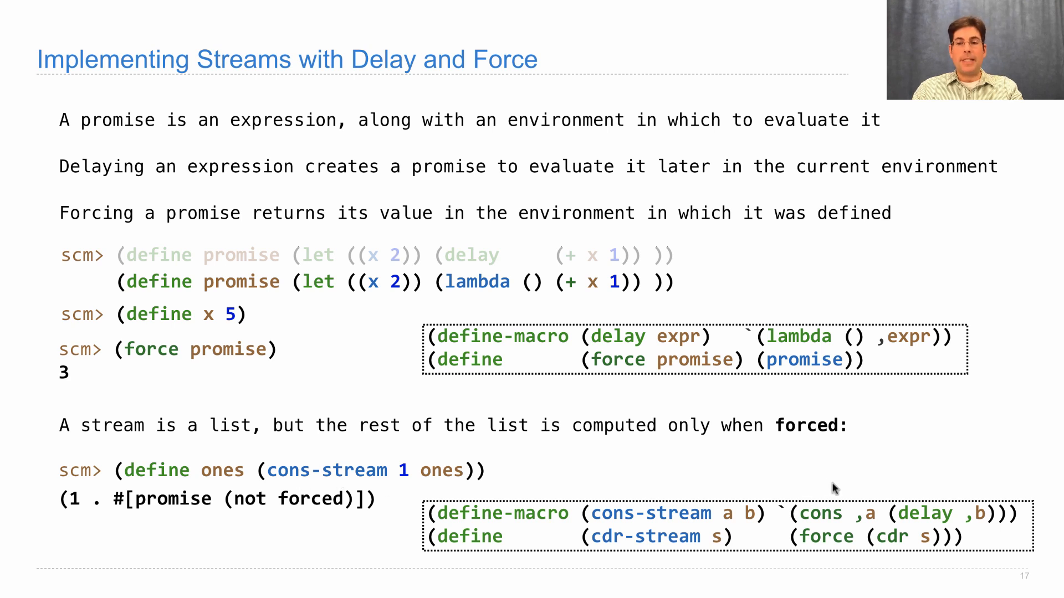
mouse_move(967, 513)
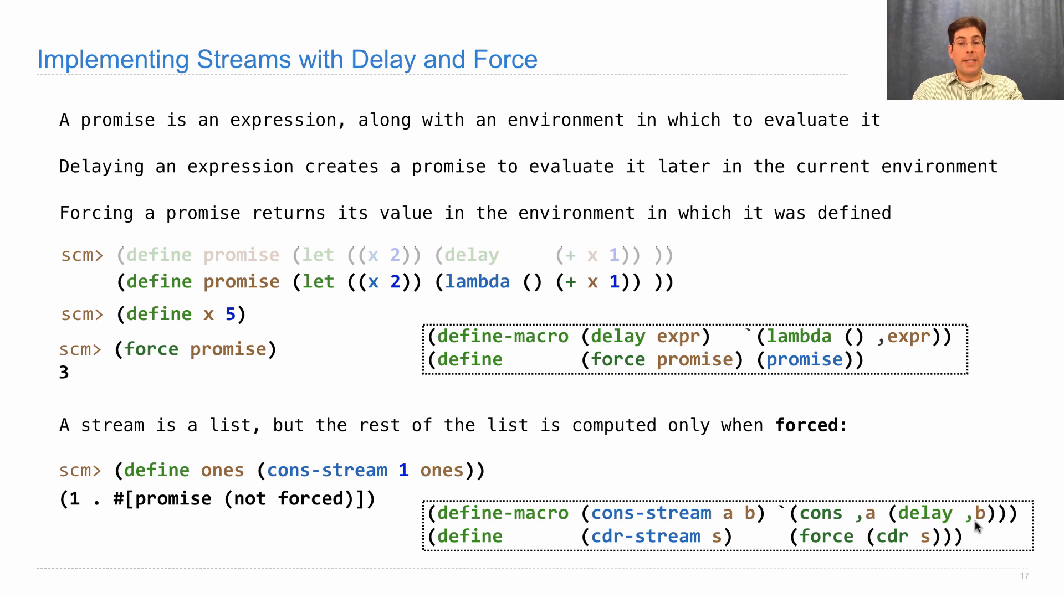
mouse_move(882, 352)
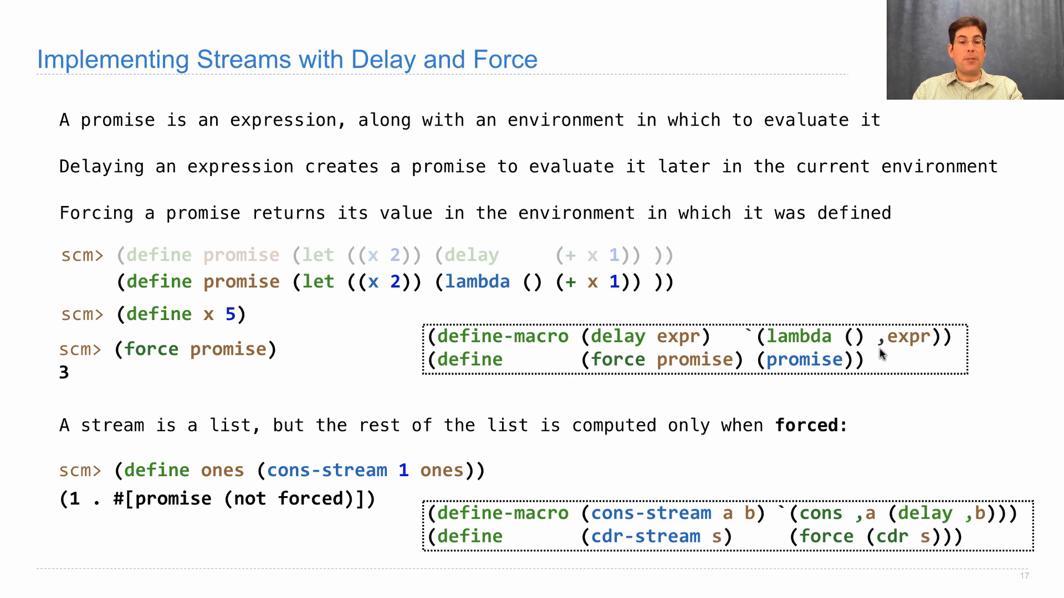
mouse_move(949, 452)
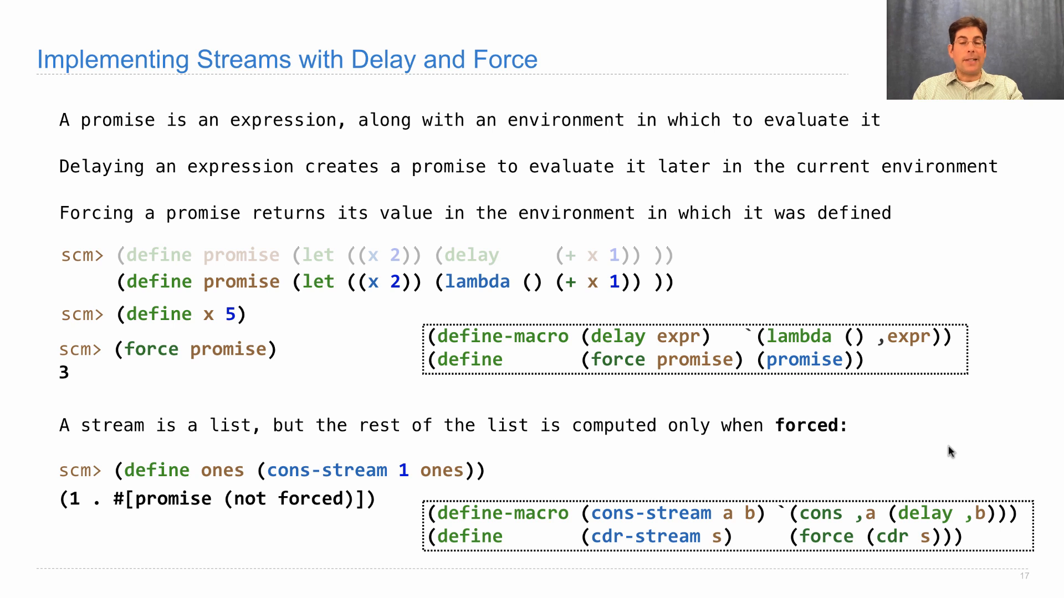
mouse_move(1063, 438)
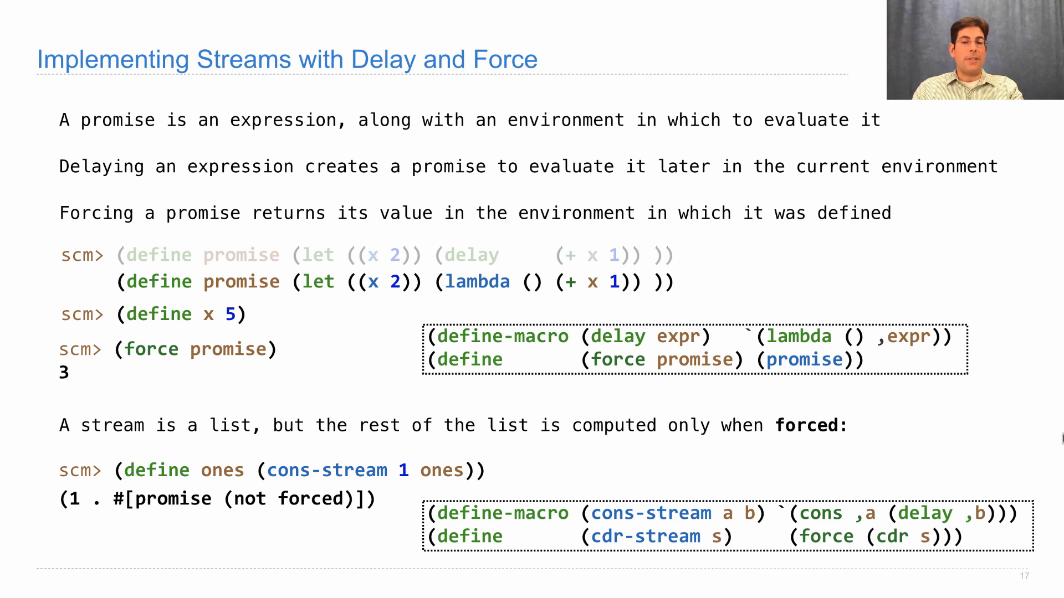
mouse_move(891, 552)
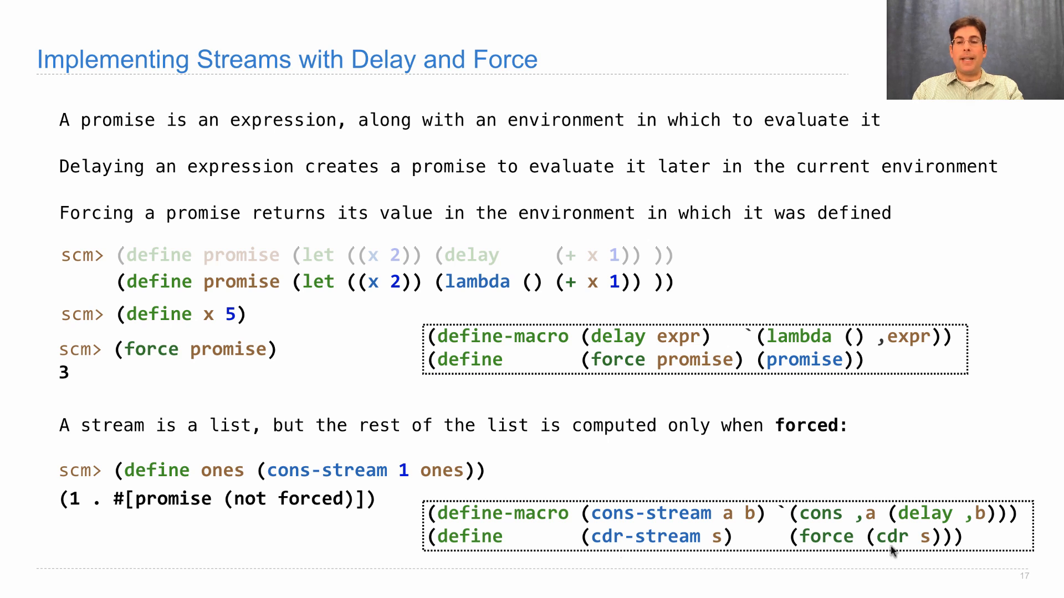
mouse_move(826, 545)
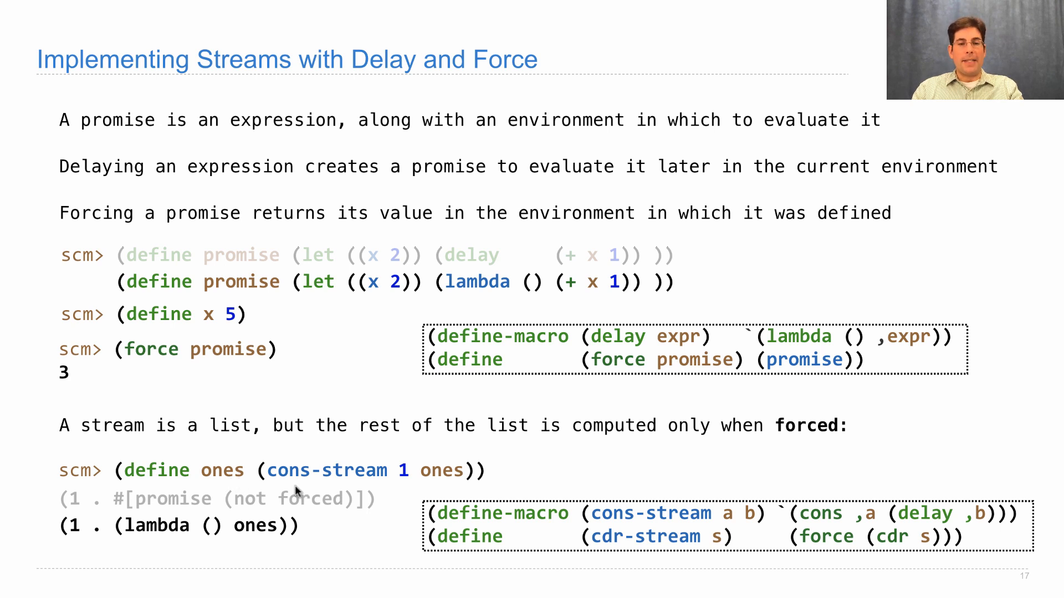
mouse_move(403, 546)
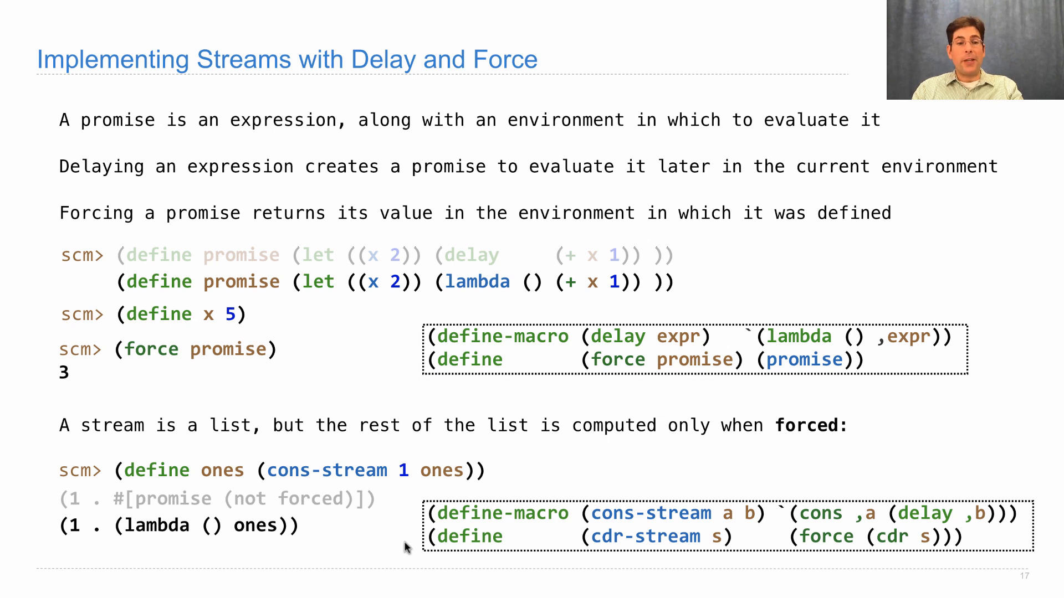
mouse_move(312, 510)
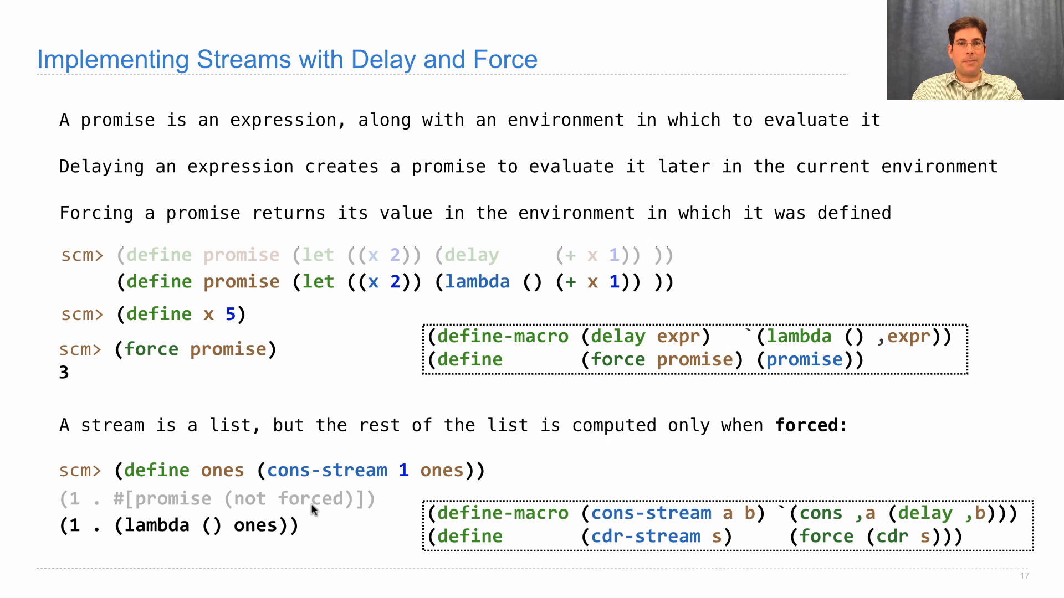
mouse_move(278, 591)
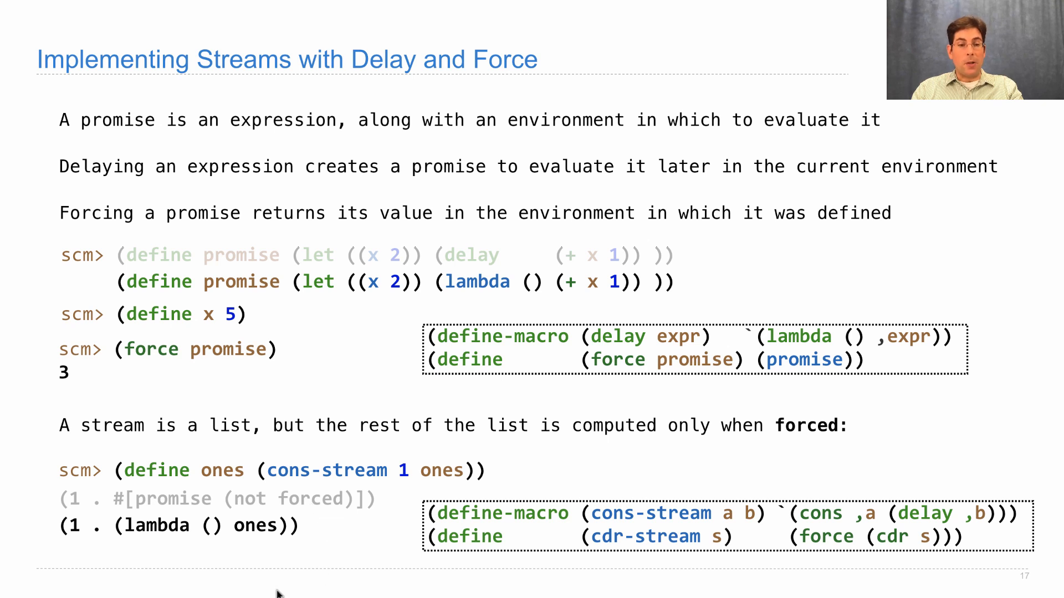
mouse_move(687, 350)
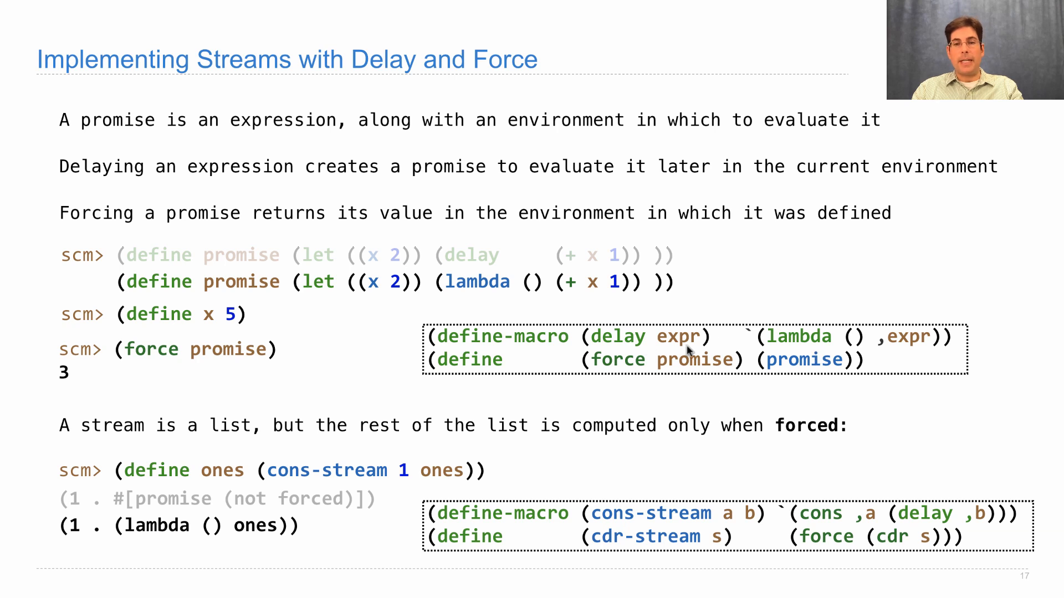
mouse_move(793, 349)
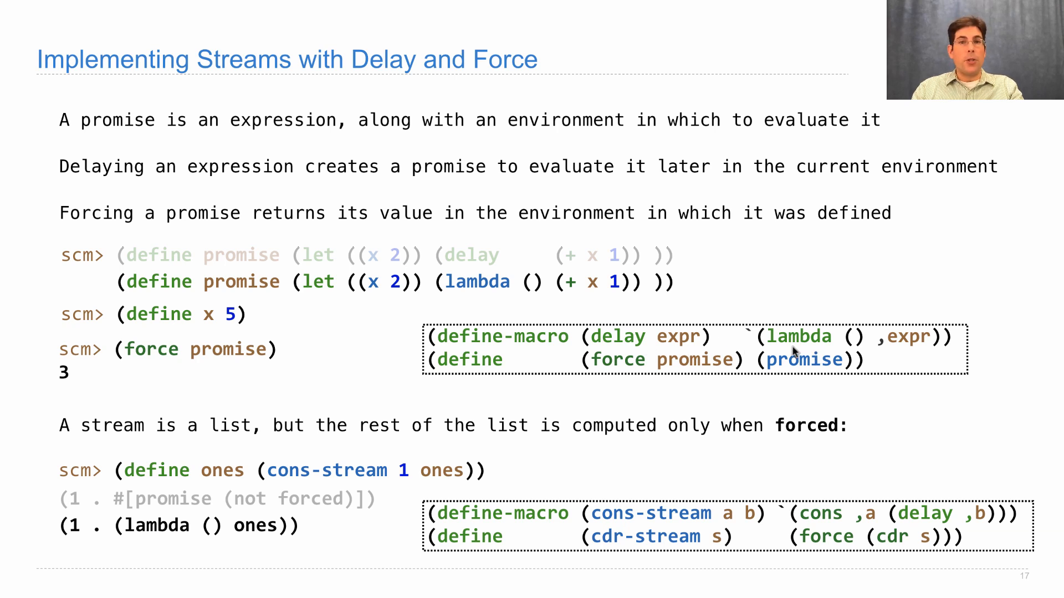
mouse_move(906, 351)
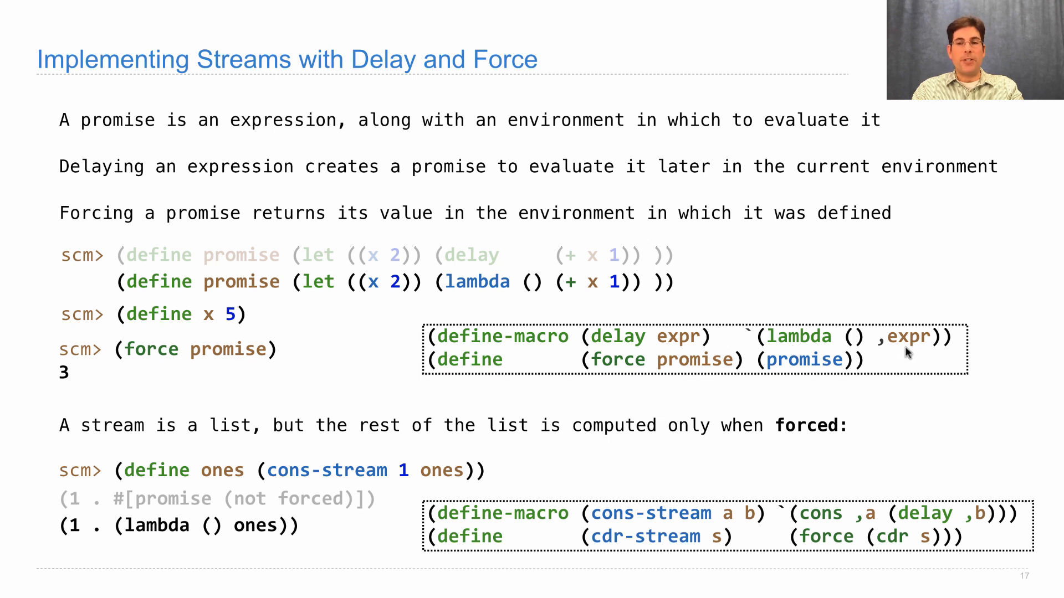
mouse_move(754, 397)
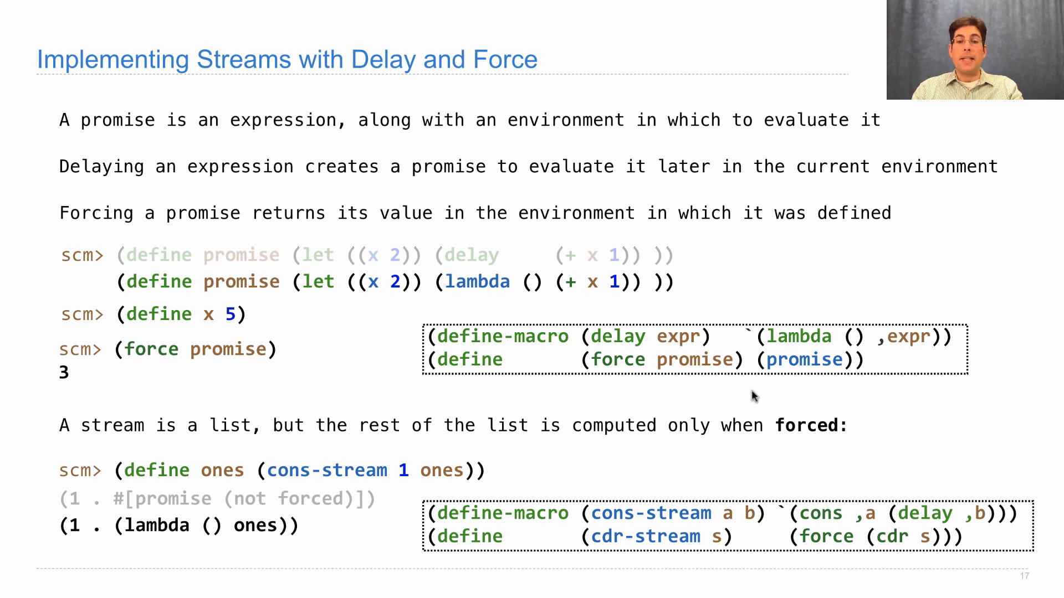